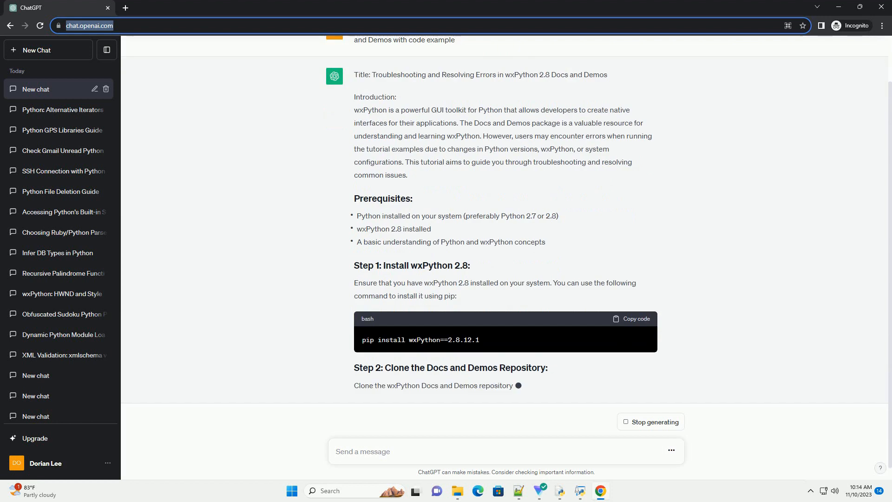
{"action": "scroll", "scroll_direction": "down", "scroll_amount": 3}
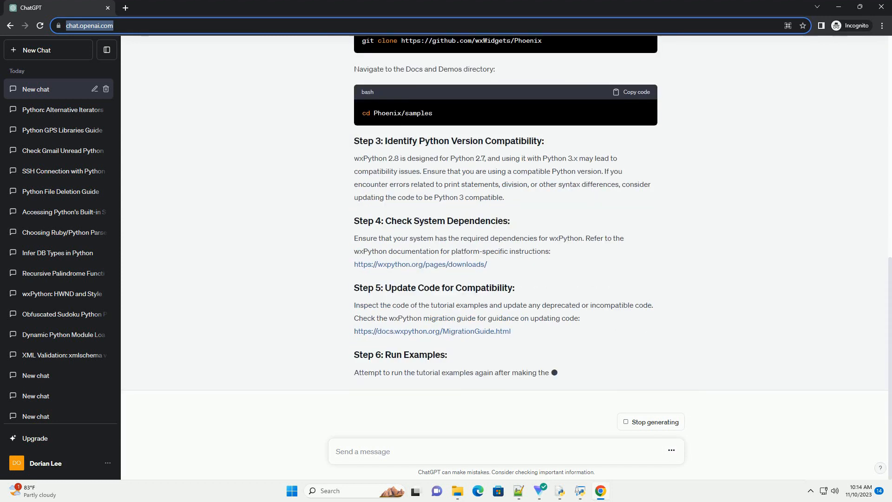
{"action": "scroll", "scroll_direction": "down", "scroll_amount": 3}
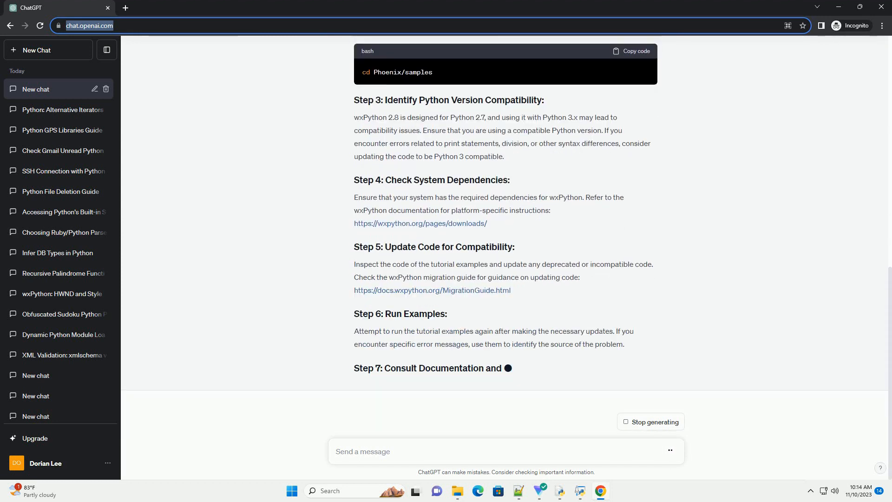
{"action": "scroll", "scroll_direction": "down", "scroll_amount": 3}
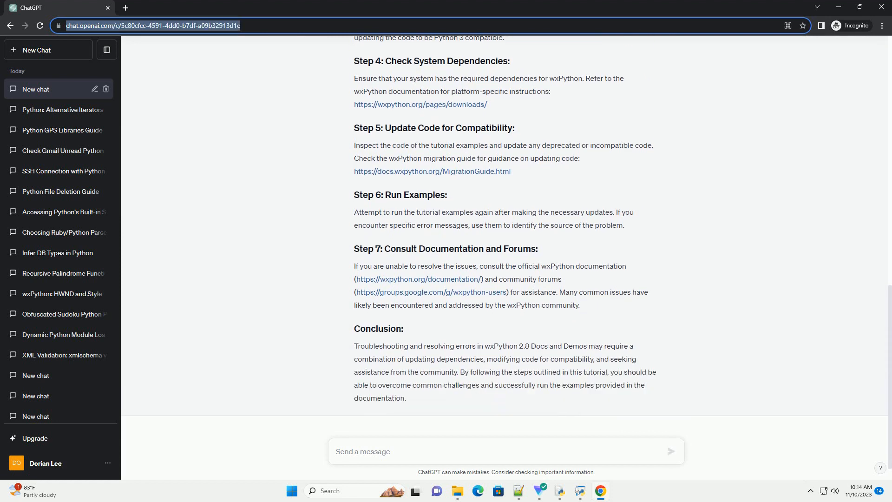
{"action": "scroll", "scroll_direction": "down", "scroll_amount": 3}
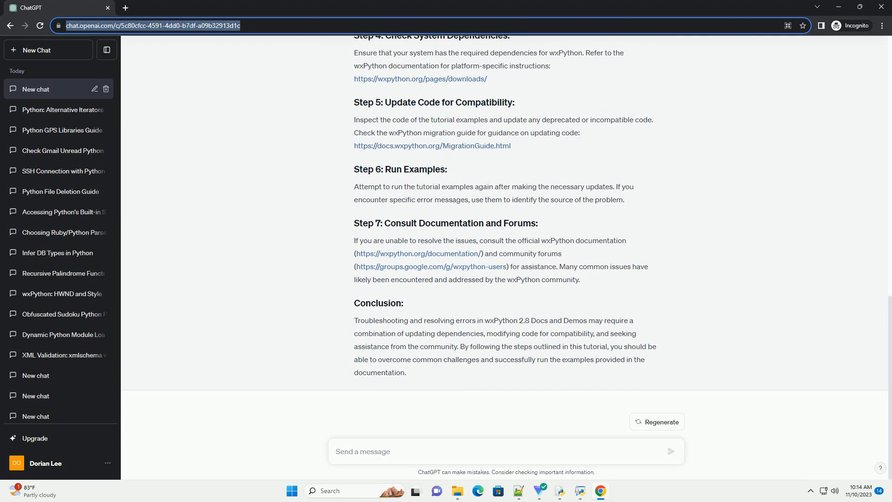